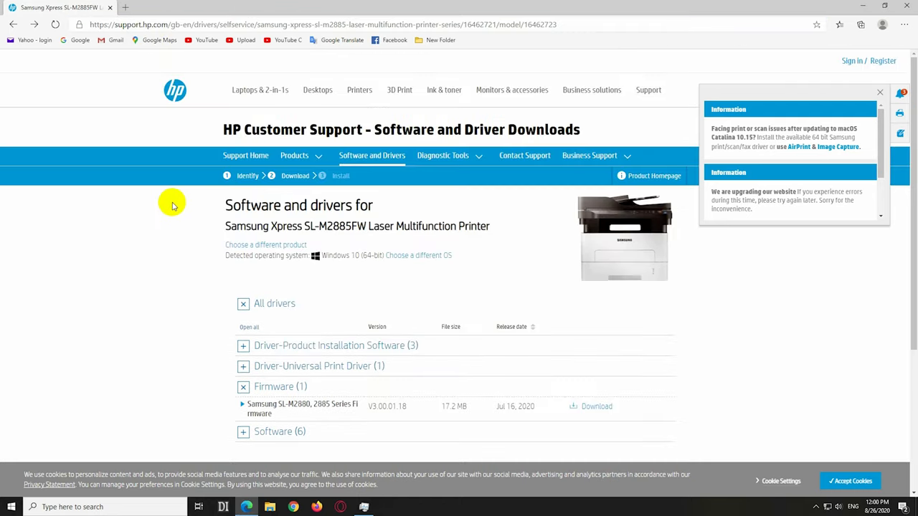
# Step: Expand the Samsung firmware entry and download the SL-M2880/2885 firmware zip M2885_V3.00.01.18
pyautogui.doubleClick(319, 226)
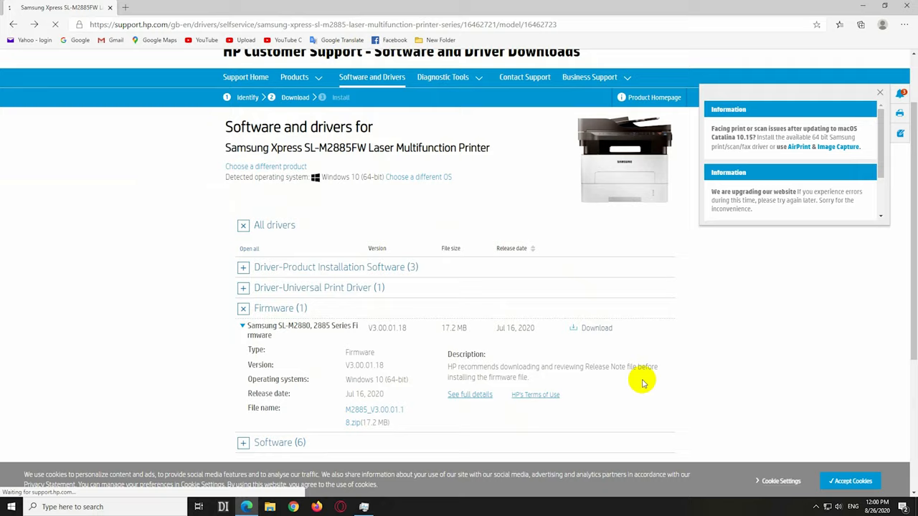
pyautogui.click(595, 327)
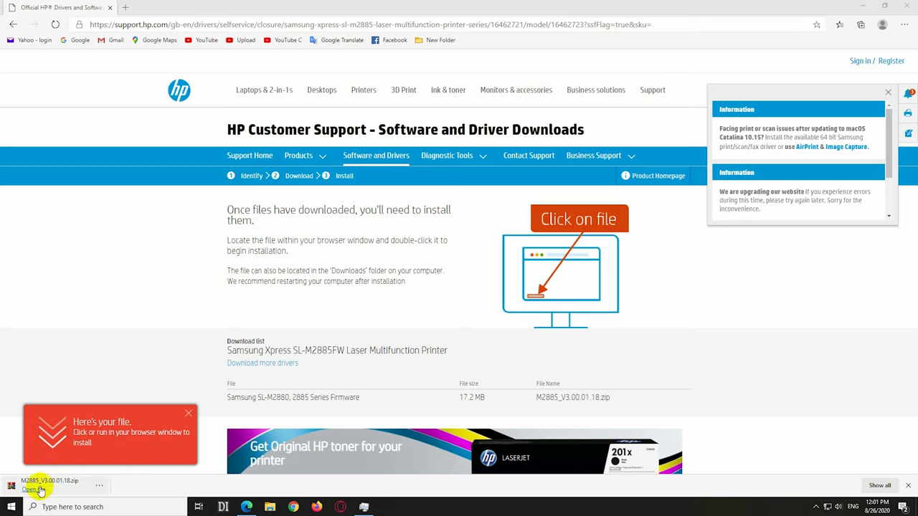
# Step: Open the downloaded zip in WinRAR, dismiss the trial notice, and select the release note PDF
pyautogui.click(32, 490)
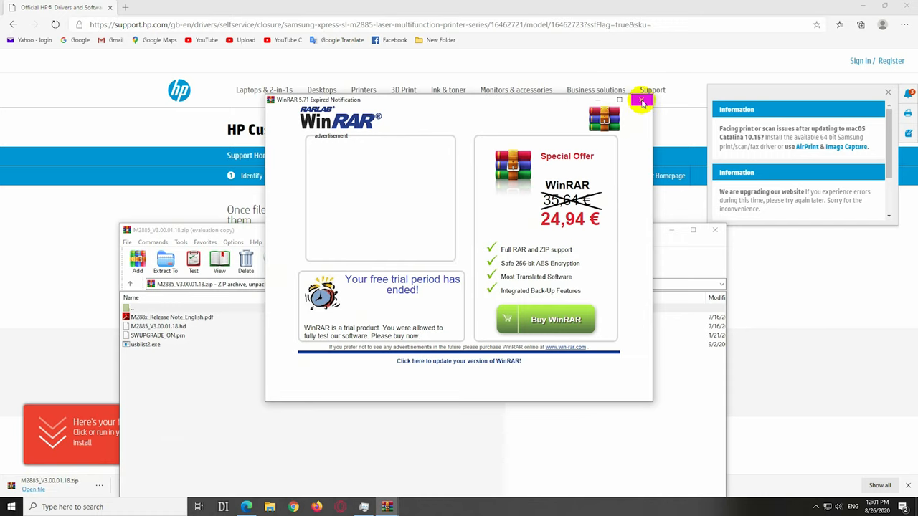
pyautogui.click(640, 100)
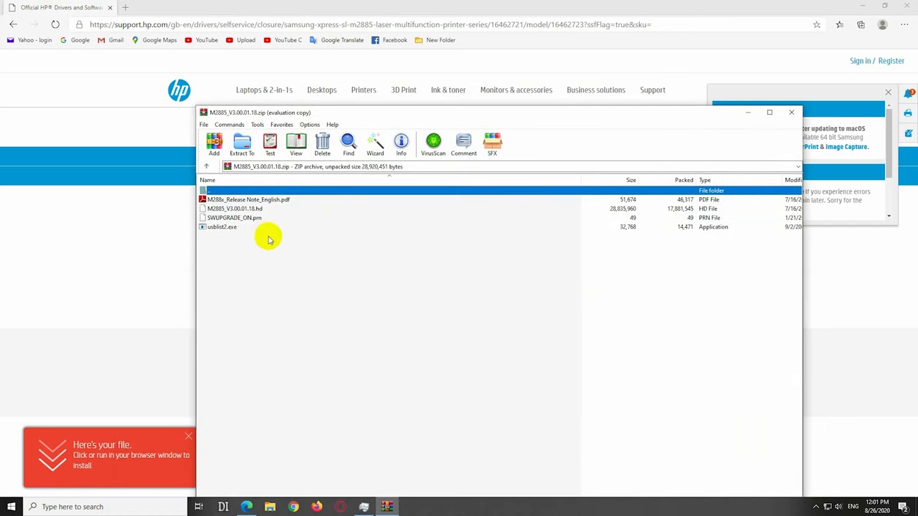
pyautogui.moveTo(270, 223)
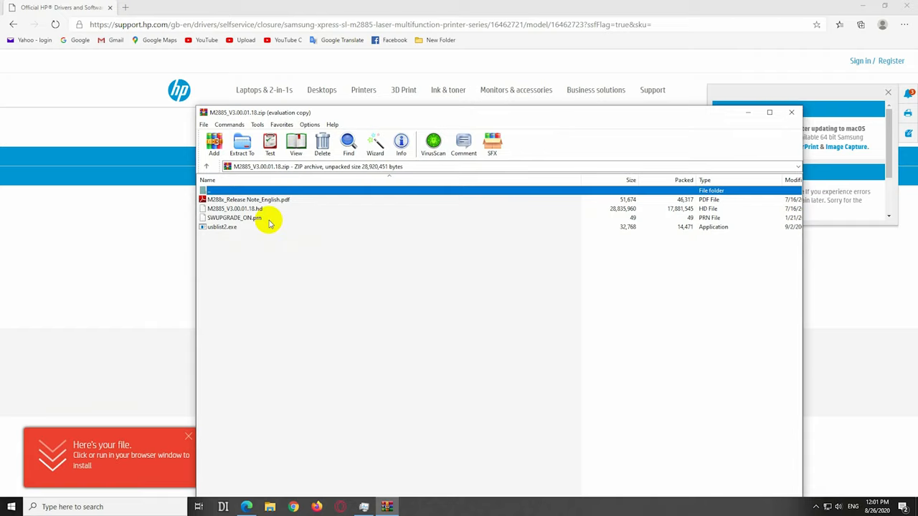
pyautogui.click(249, 200)
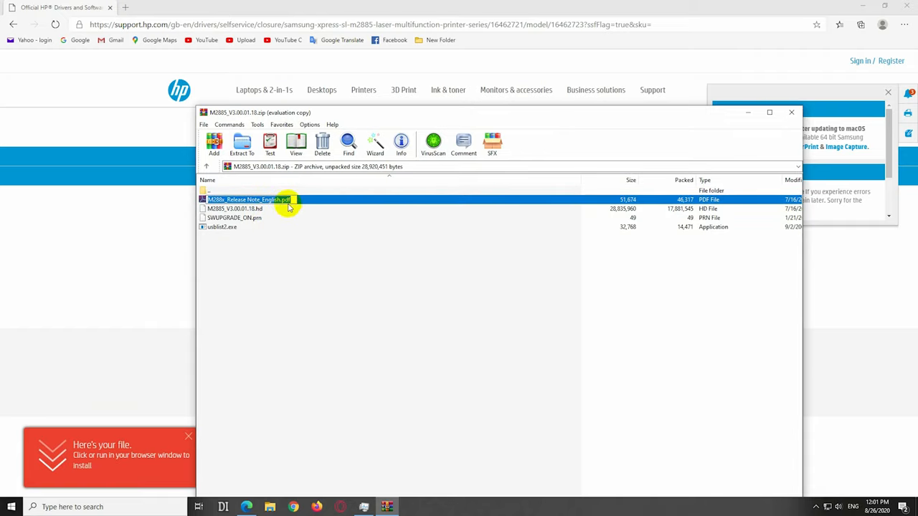
# Step: Open M288x_Release Note_English.pdf in Adobe Reader to view the USB update steps
pyautogui.doubleClick(247, 199)
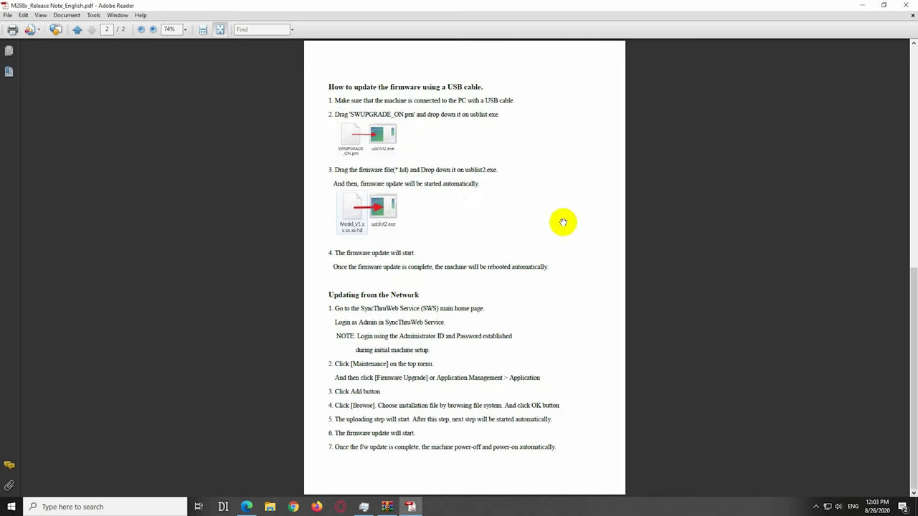
pyautogui.moveTo(488, 122)
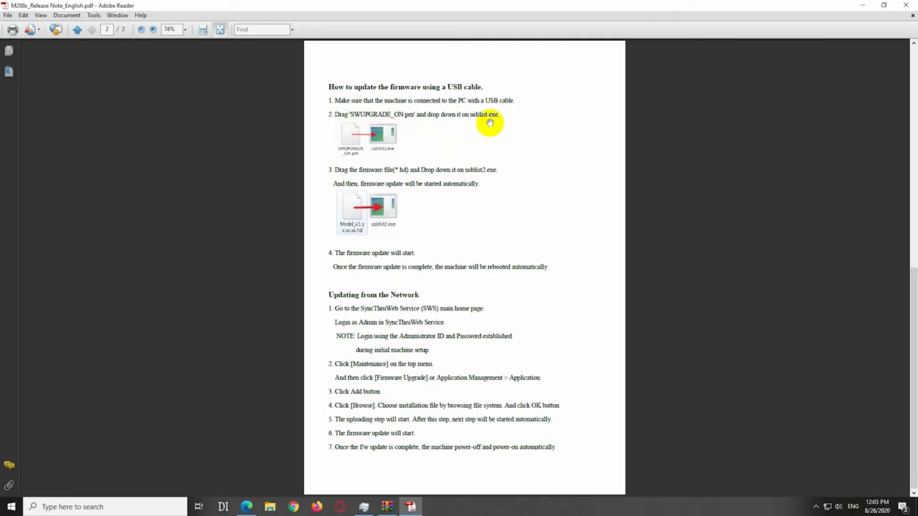
pyautogui.moveTo(382, 134)
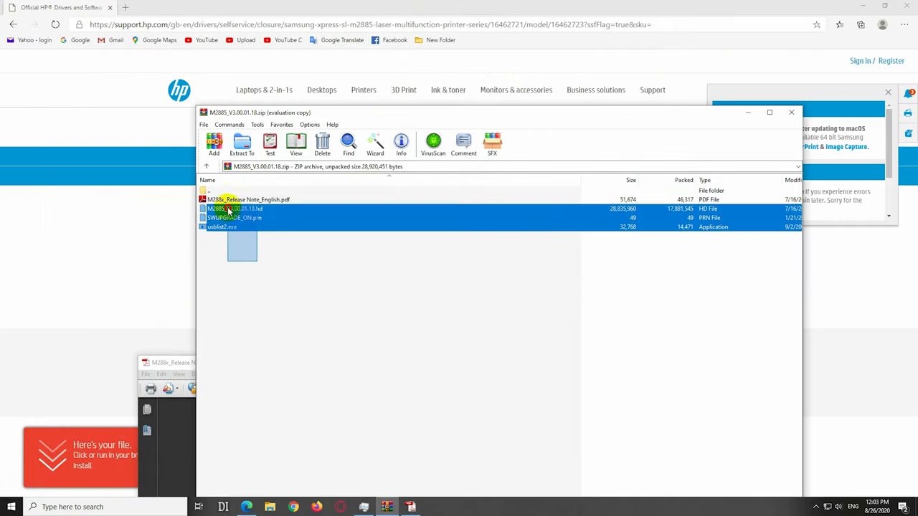
# Step: Extract the archive's four firmware files to the SSD_120+120 (D:) drive
pyautogui.click(242, 143)
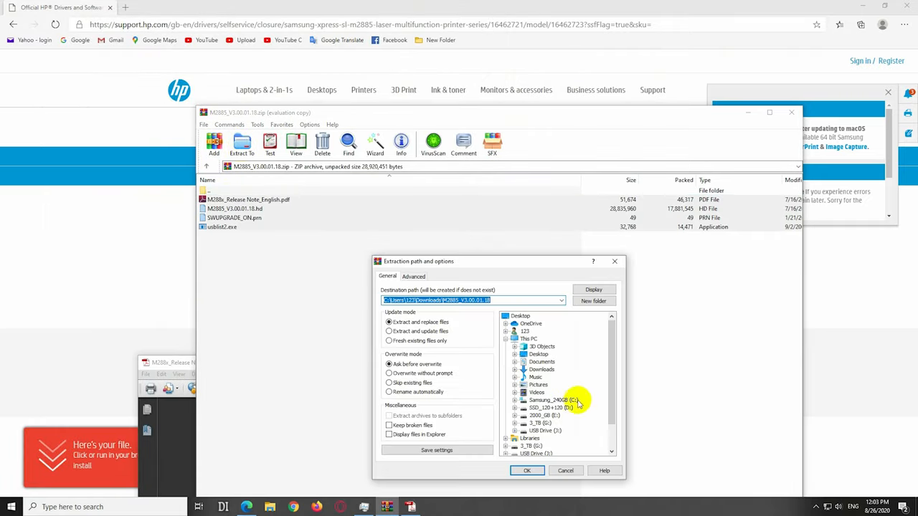
pyautogui.click(545, 408)
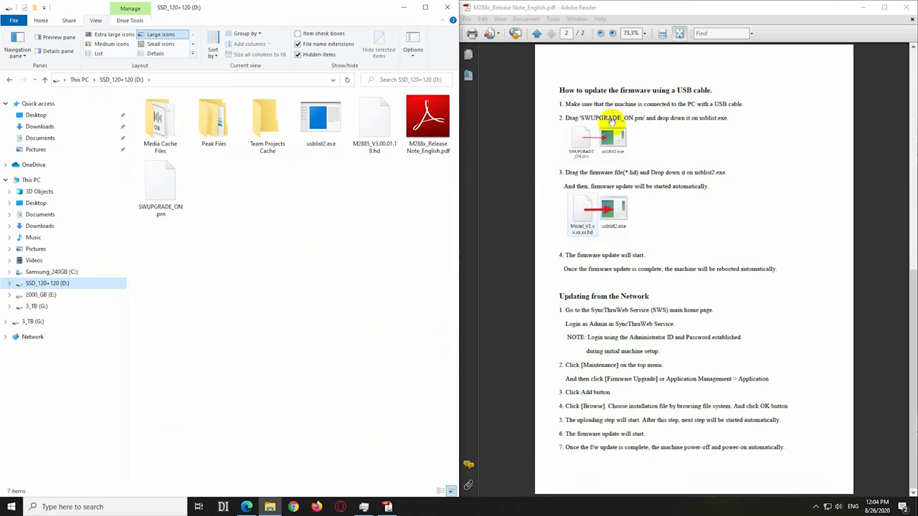
# Step: Select SWUPGRADE_ON.prn on the D: drive in File Explorer
pyautogui.click(160, 183)
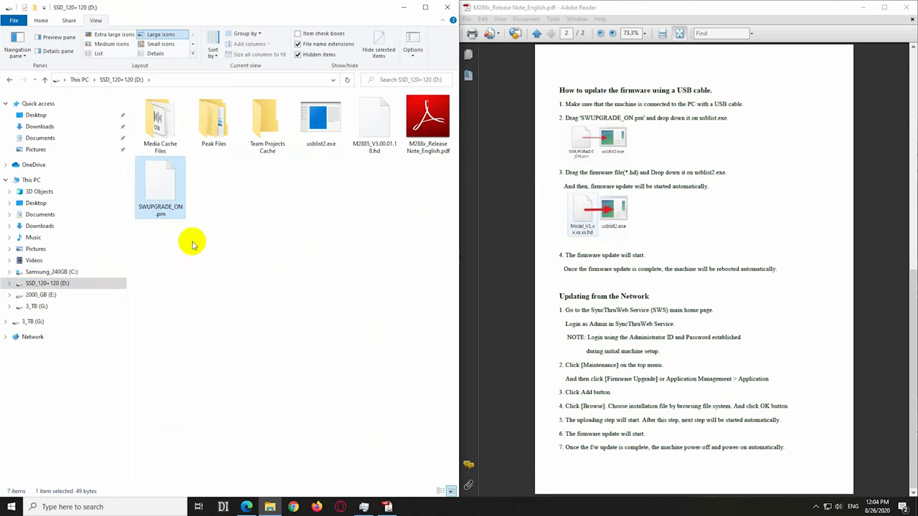
pyautogui.moveTo(668, 123)
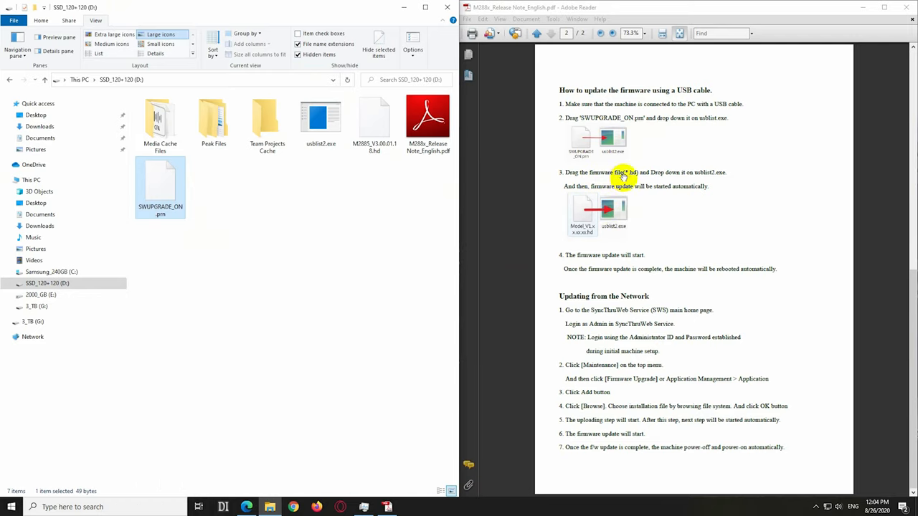
pyautogui.moveTo(658, 187)
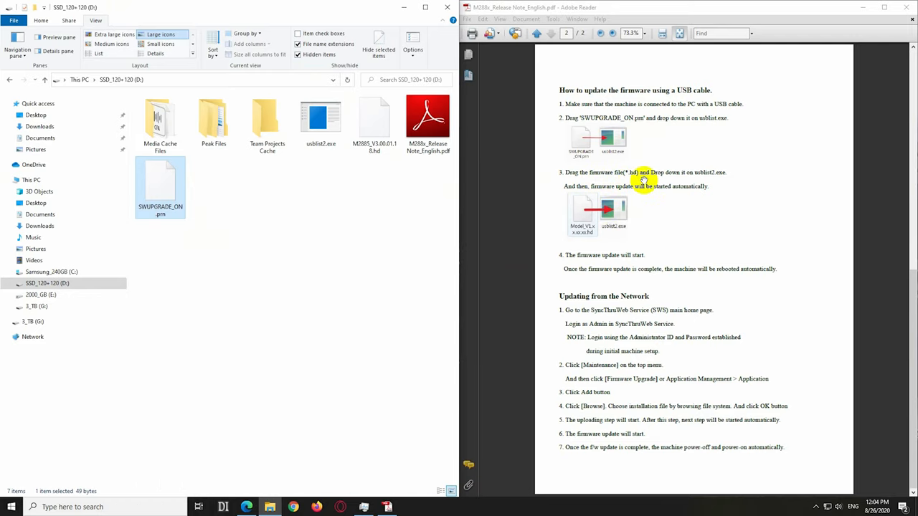
pyautogui.moveTo(631, 176)
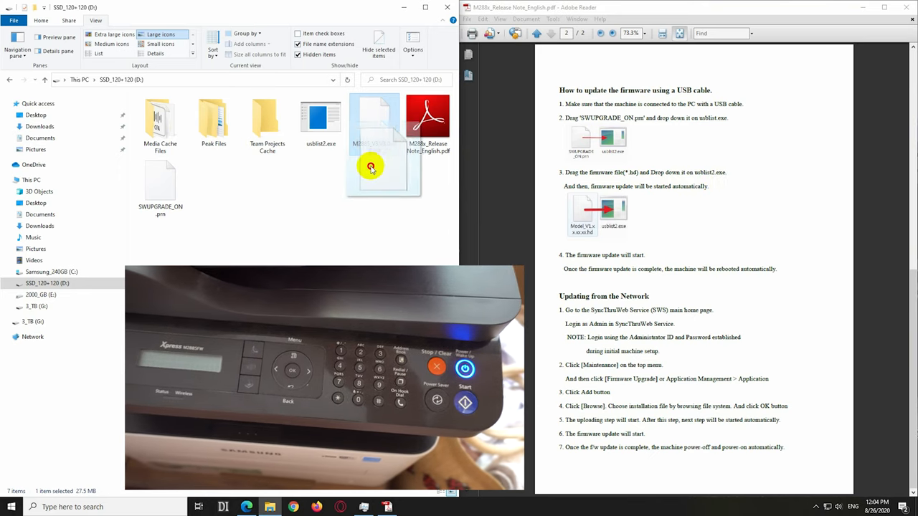
# Step: Drop M2885_V3.00.01.18.hd onto usblist2.exe to flash the printer firmware
pyautogui.moveTo(371, 169); pyautogui.dragTo(315, 121)
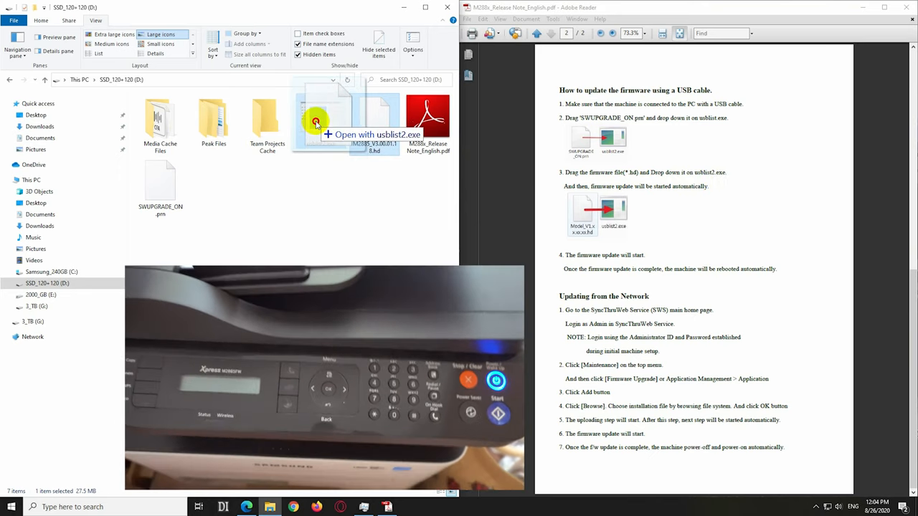